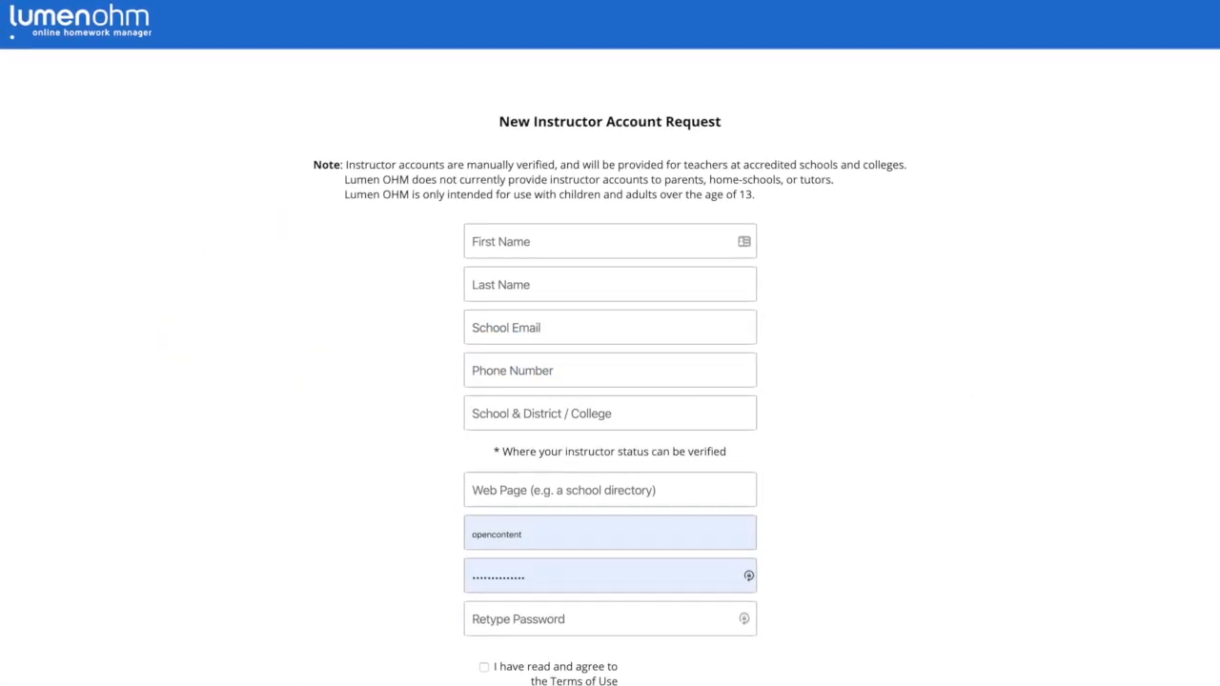
Scroll down the Lumen OHM instructor welcome dashboard after signing in
scroll(down, 3)
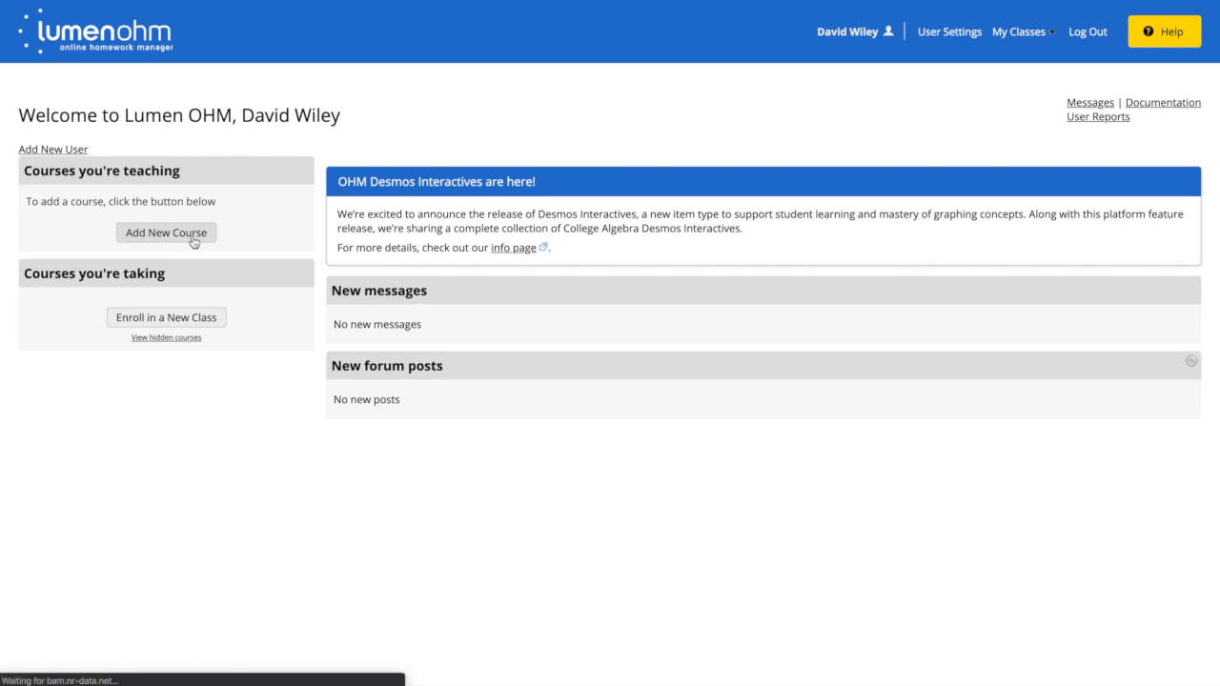
Copy the College Algebra - Lumen Learning template into a new course, filtered by College Algebra level
click(166, 232)
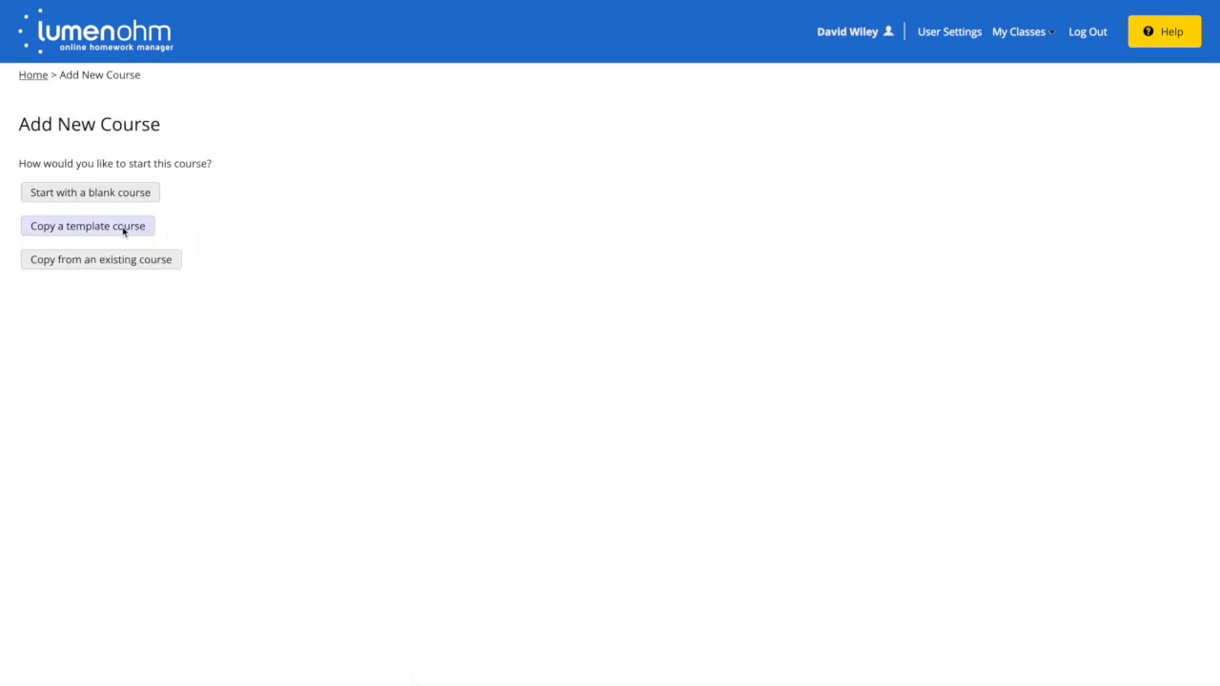
click(87, 226)
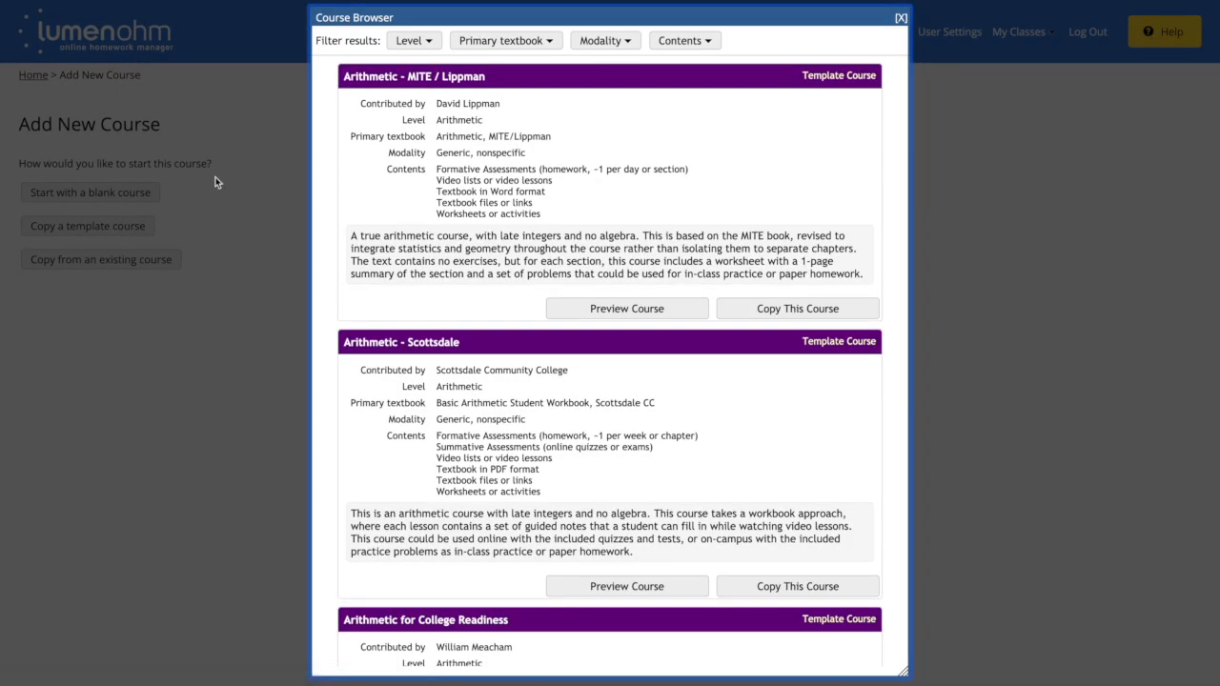
click(397, 159)
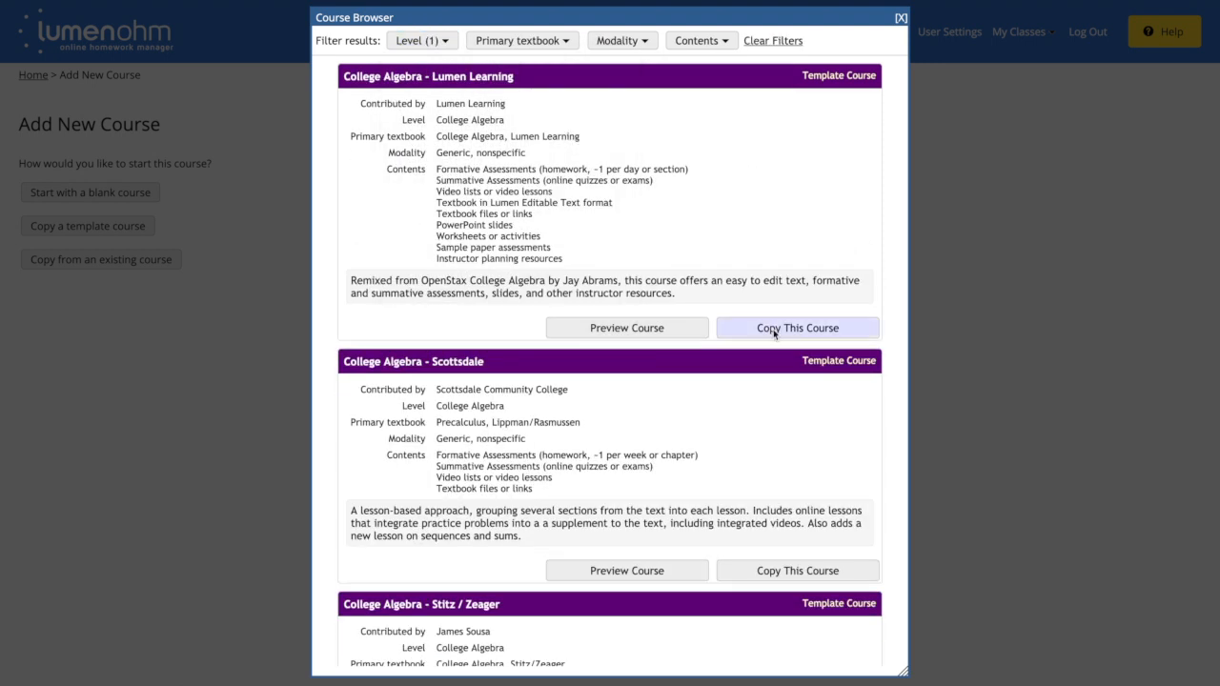
click(796, 327)
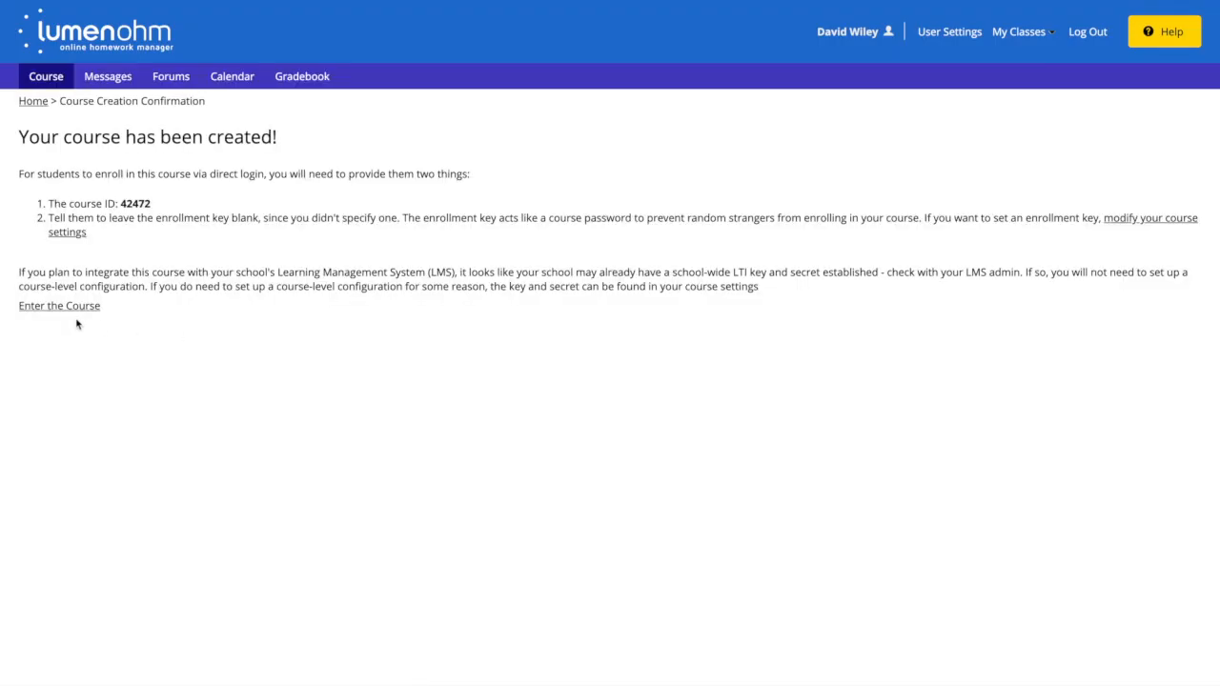
Enter the new course and download its export cartridge with Canvas as the LMS
click(59, 305)
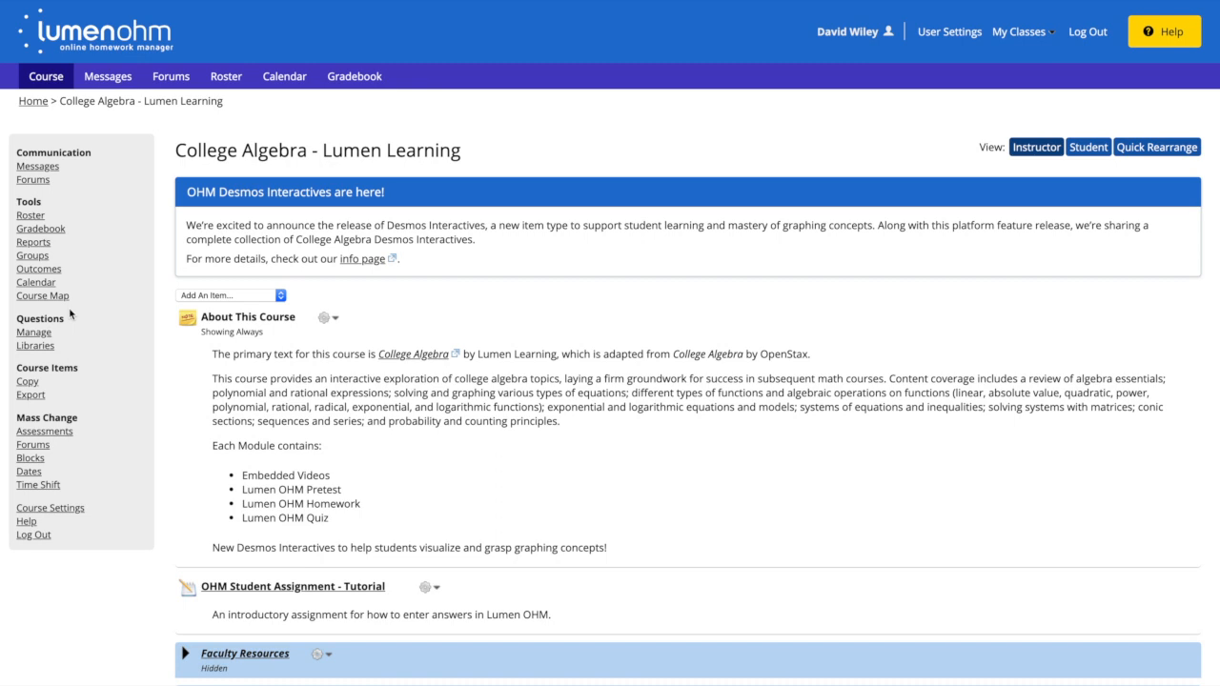
mouse_move(88, 314)
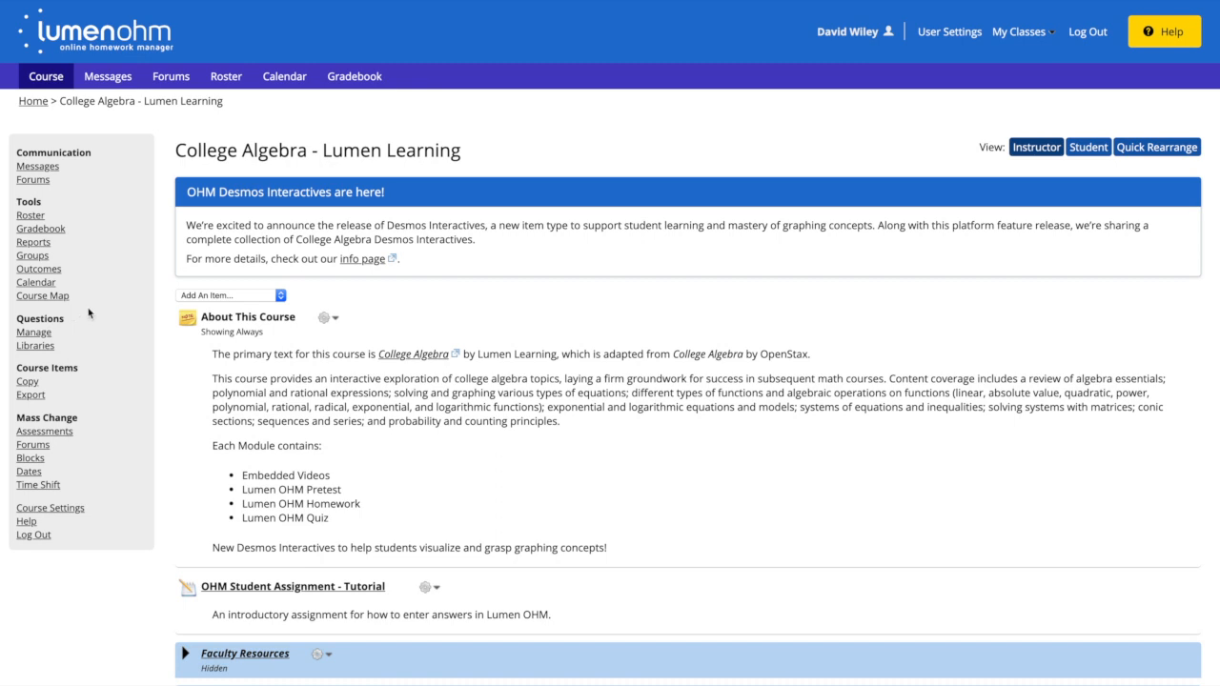
click(30, 393)
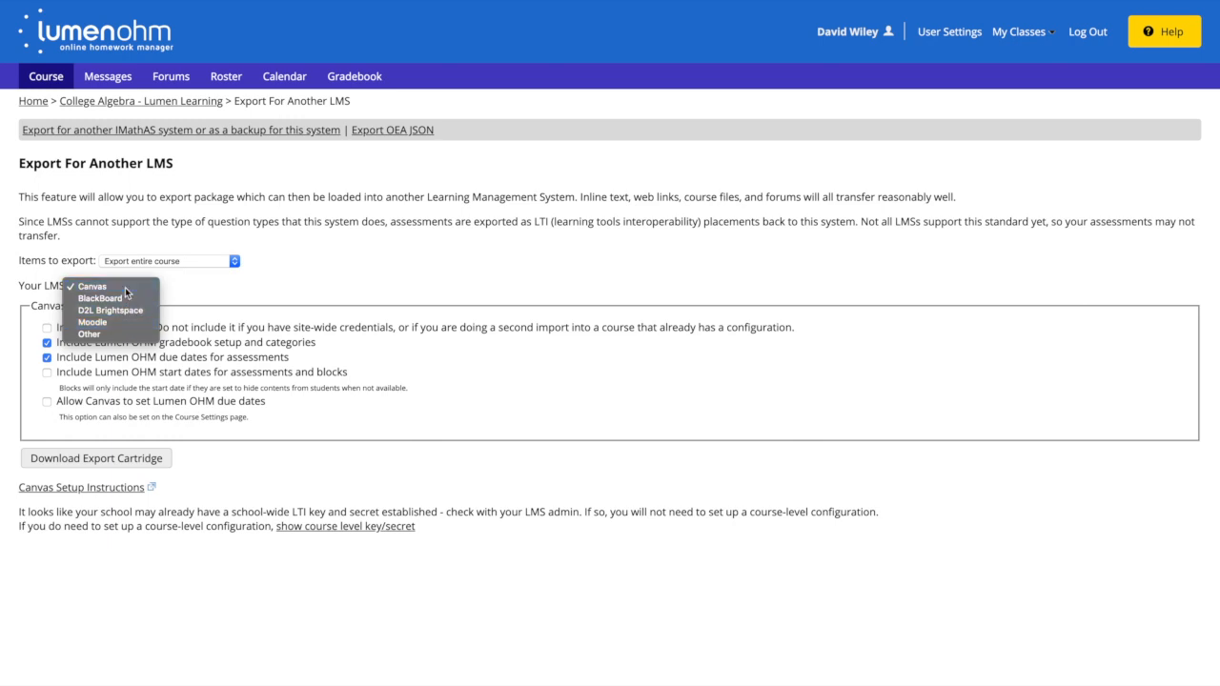
click(92, 286)
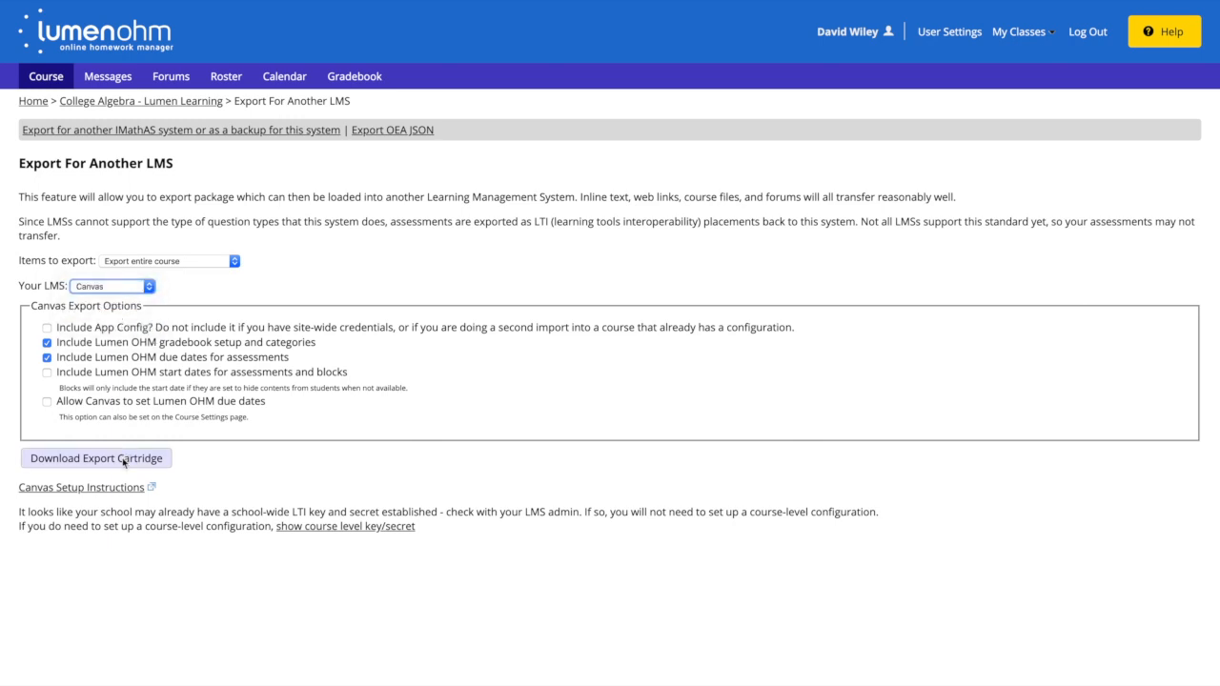
click(95, 458)
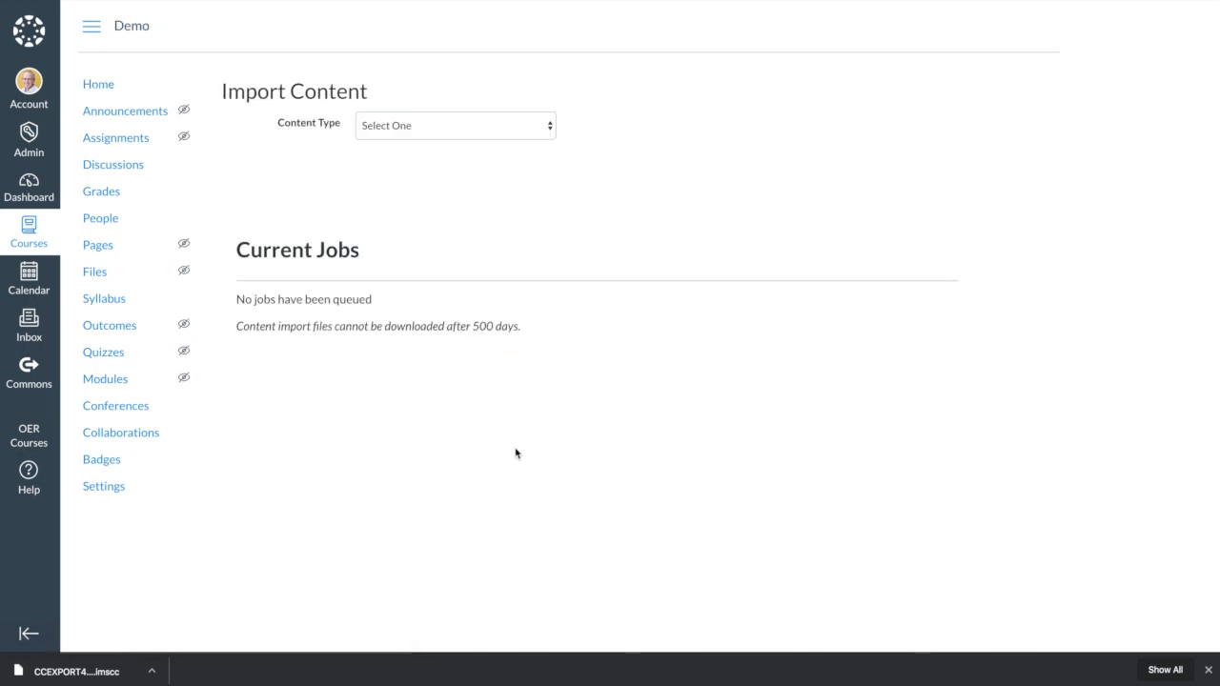
Import all content from CCEXPORT42472.imscc as a Canvas Course Export Package
click(454, 125)
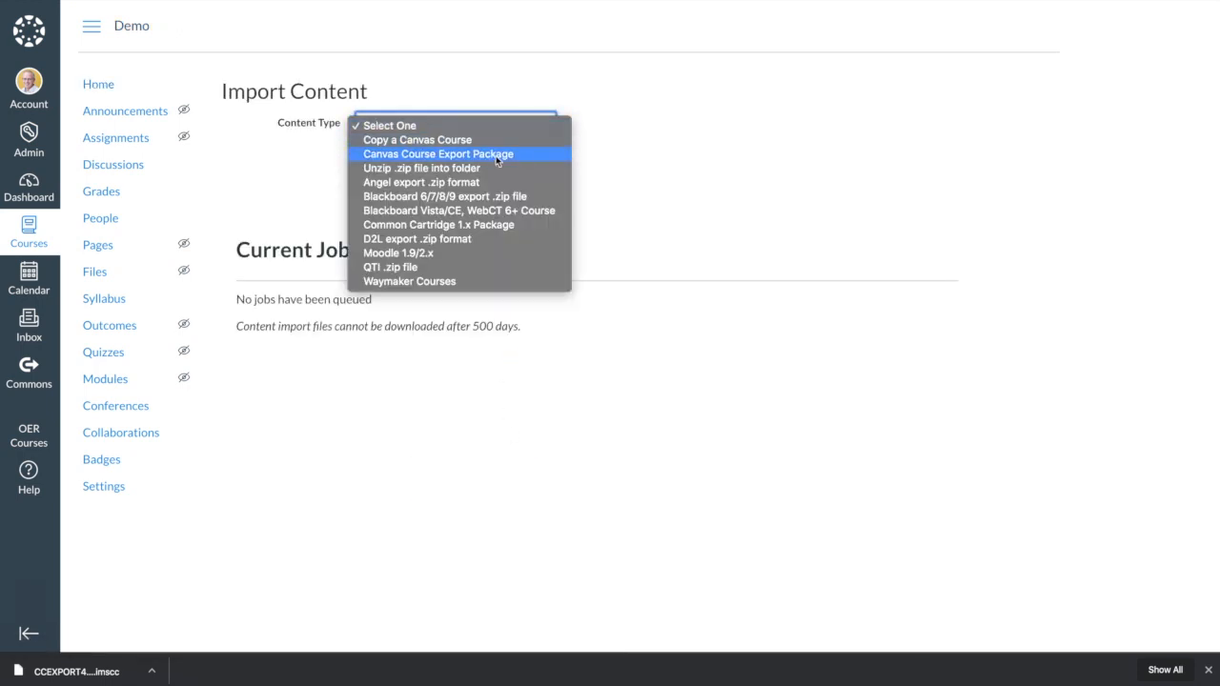
click(438, 153)
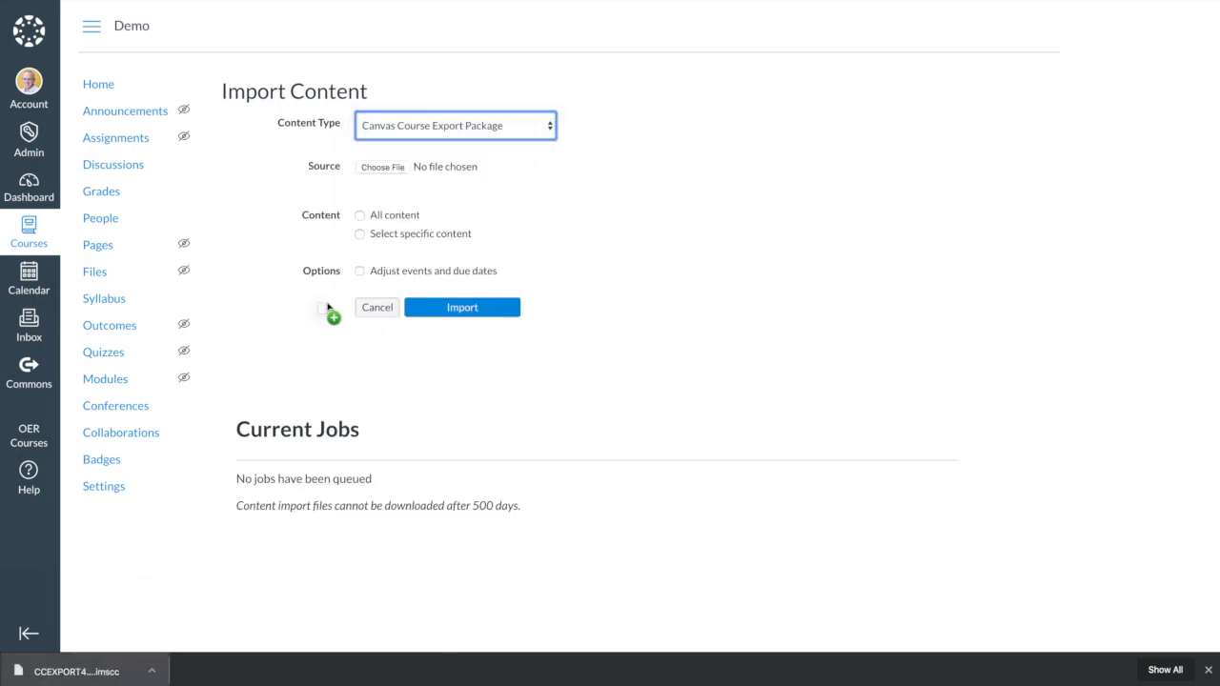
click(381, 167)
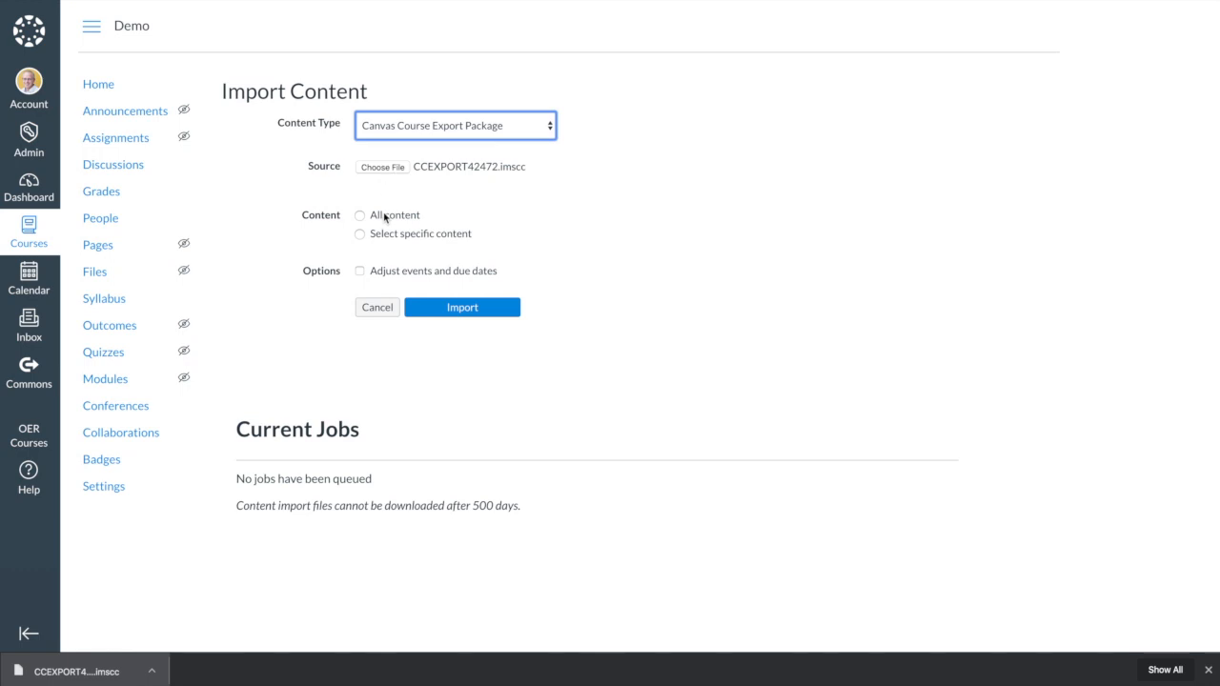
click(462, 307)
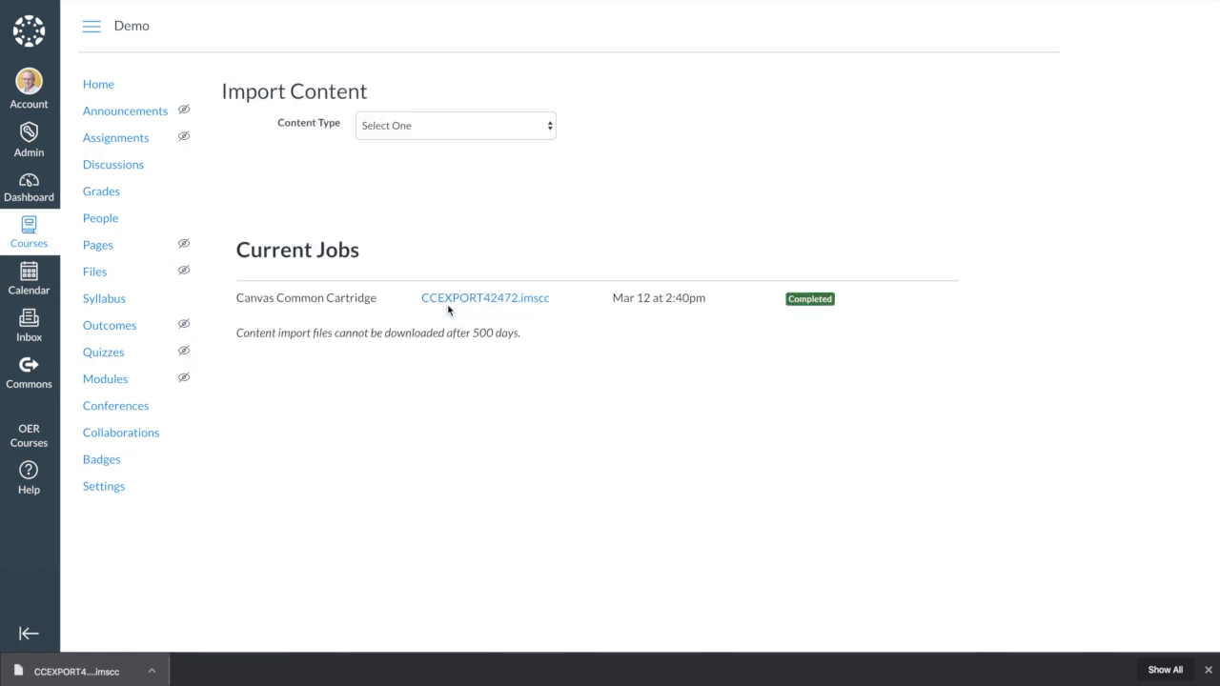
Scroll the Demo course home modules from Algebra Essentials through Module 2 Polynomials
click(105, 378)
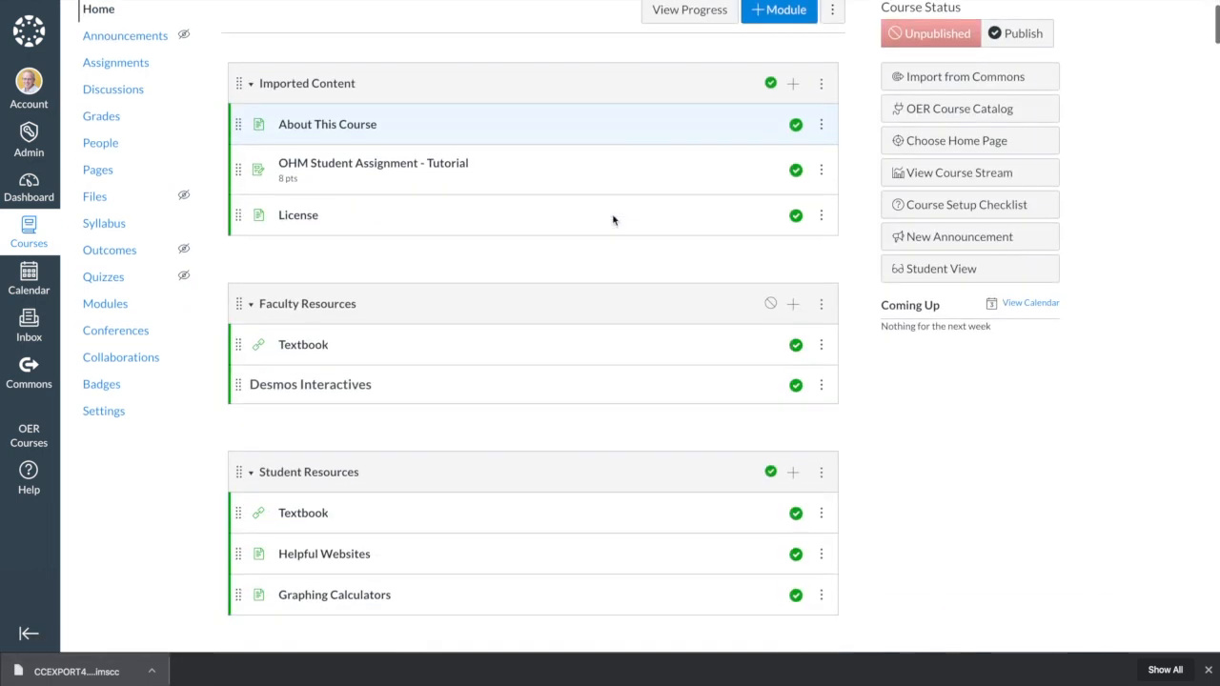
scroll(down, 3)
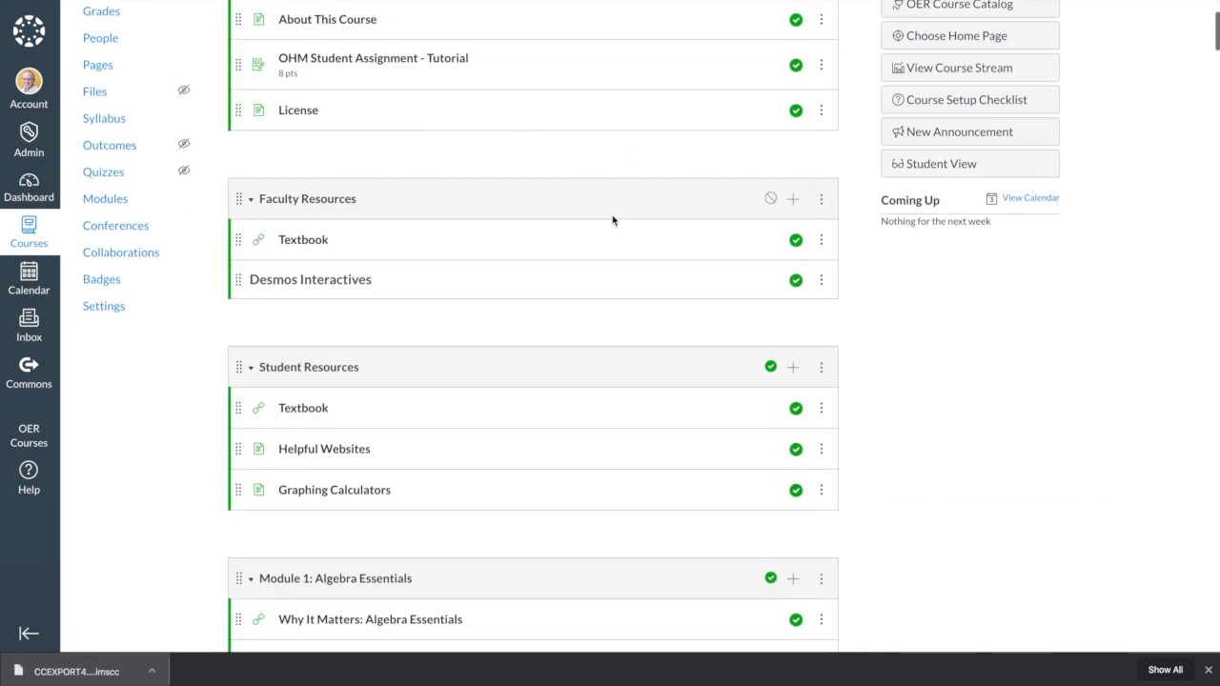
scroll(down, 3)
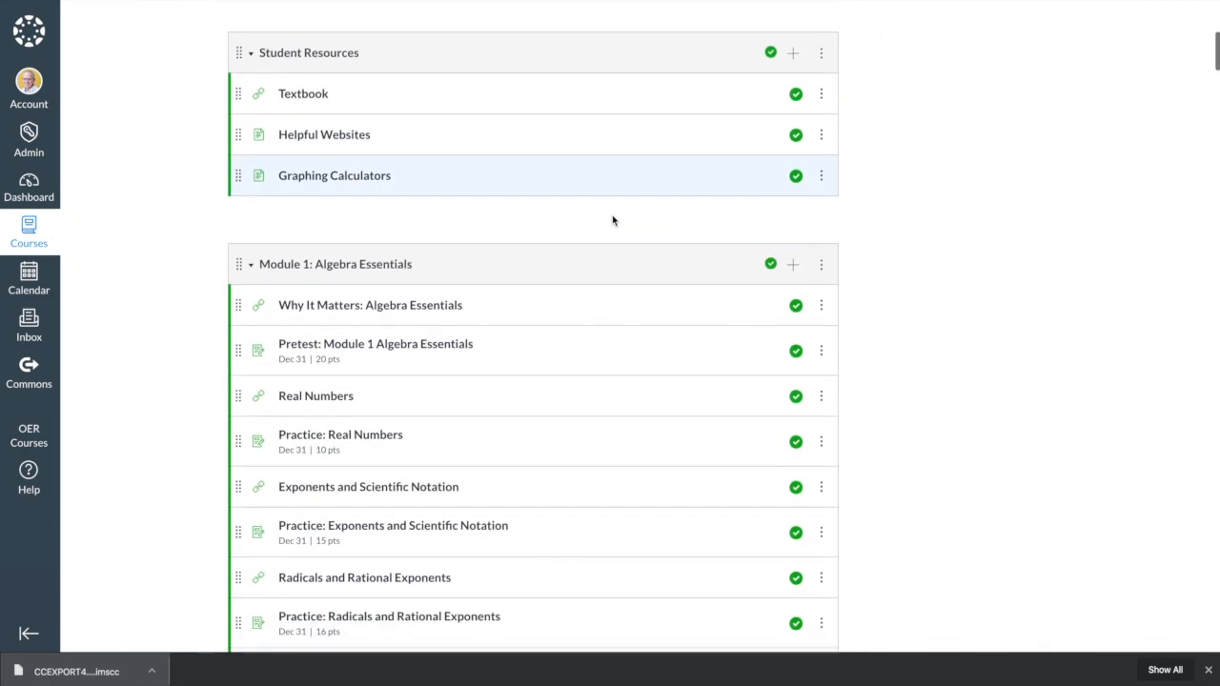
scroll(down, 3)
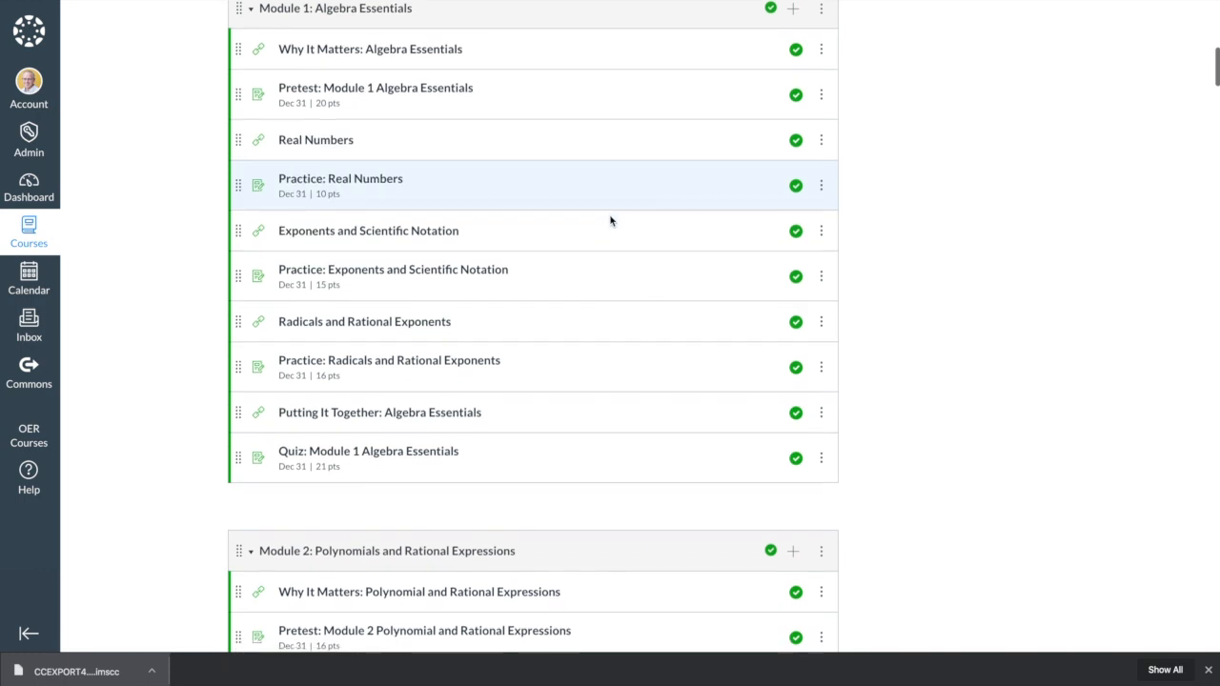
scroll(down, 3)
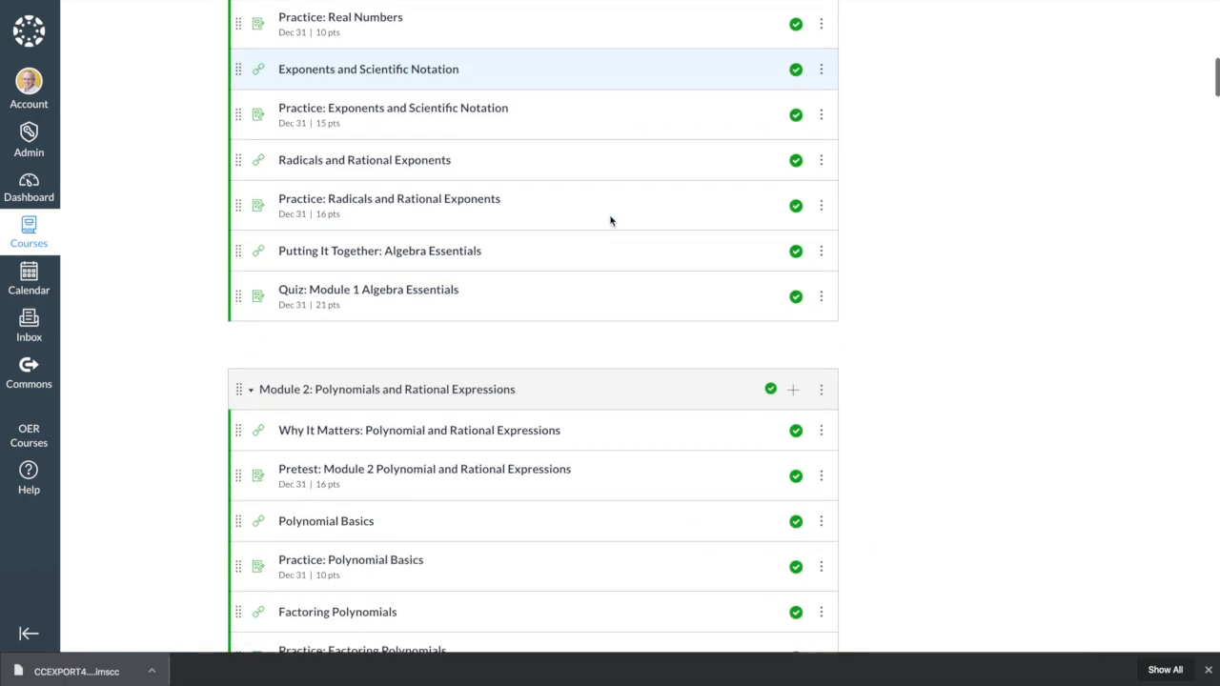
scroll(down, 3)
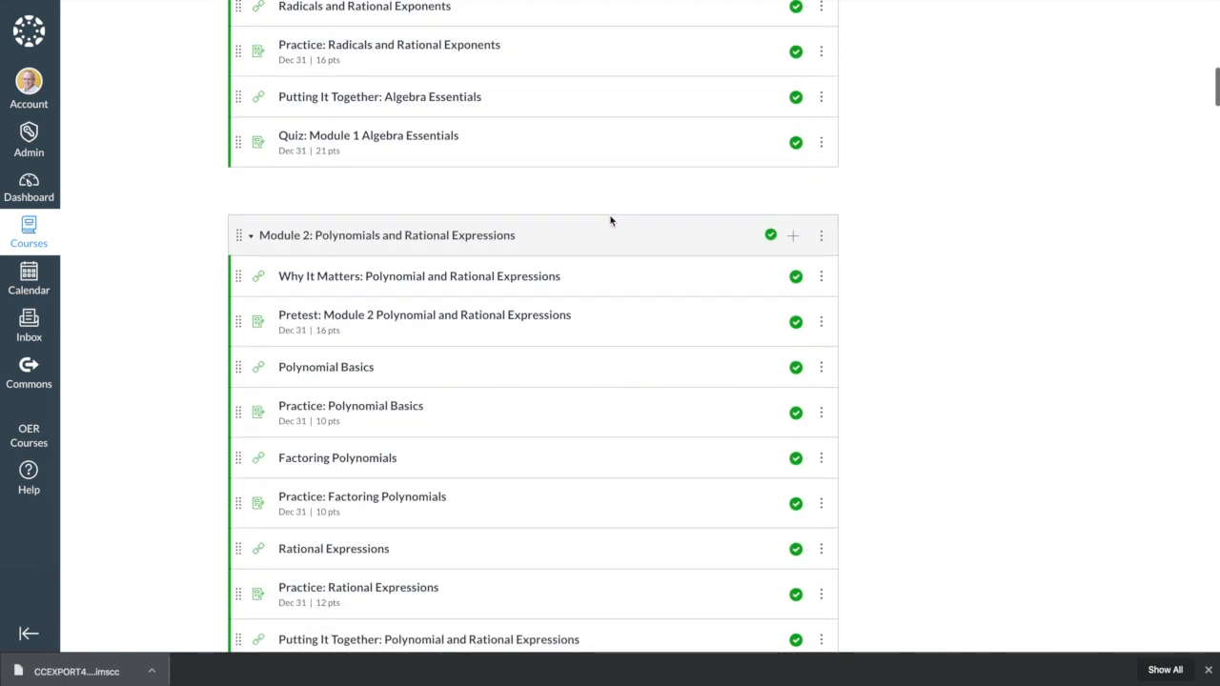
scroll(down, 3)
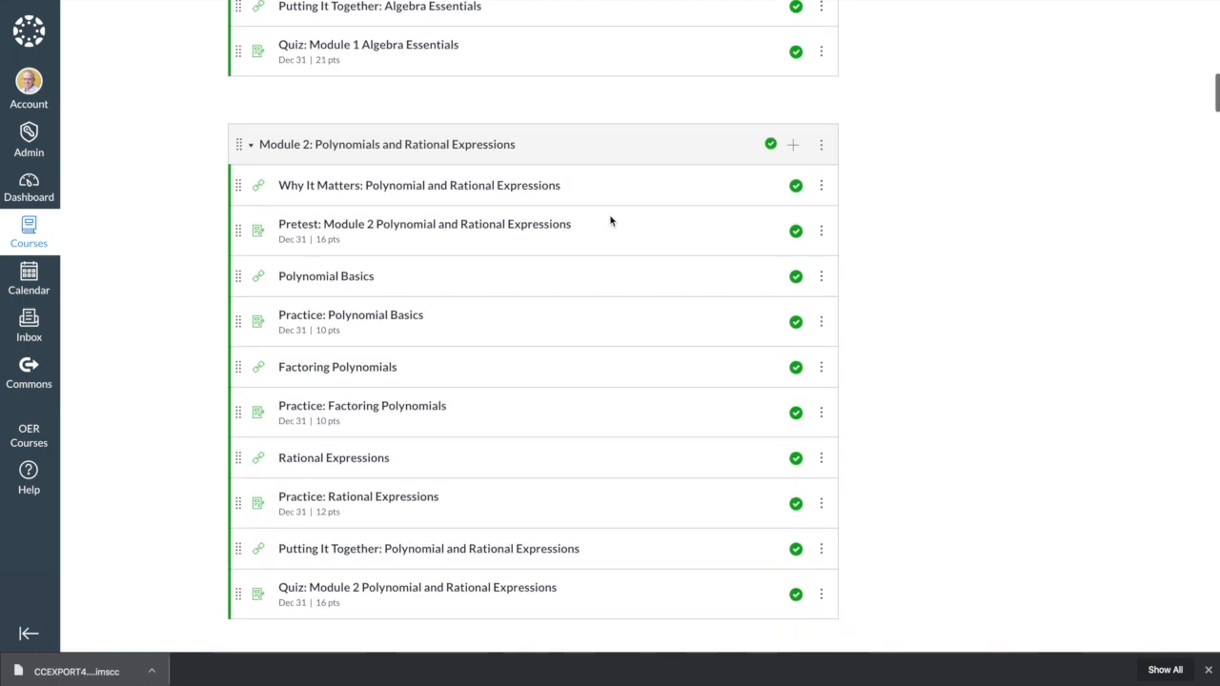